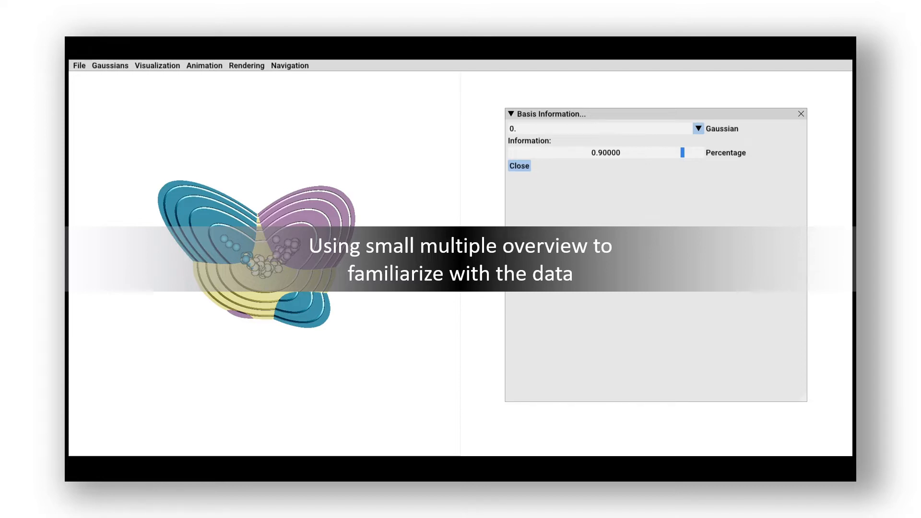
# Switch the depiction mode to Small multiples (Basis) in Visualization > Depiction
pyautogui.click(156, 65)
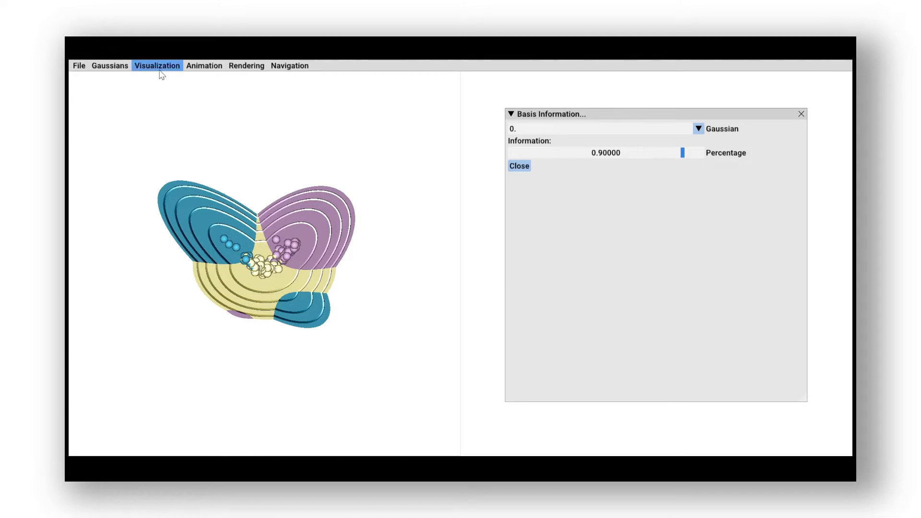
pyautogui.click(157, 65)
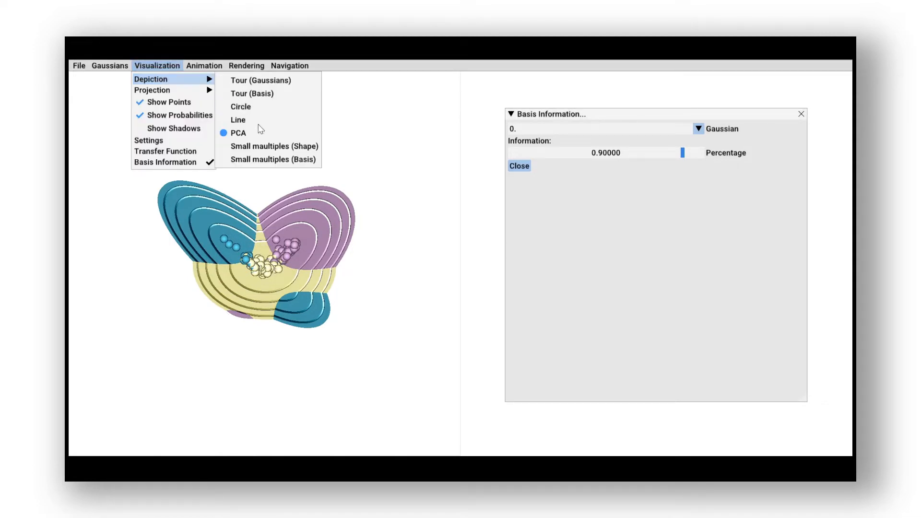
pyautogui.click(274, 159)
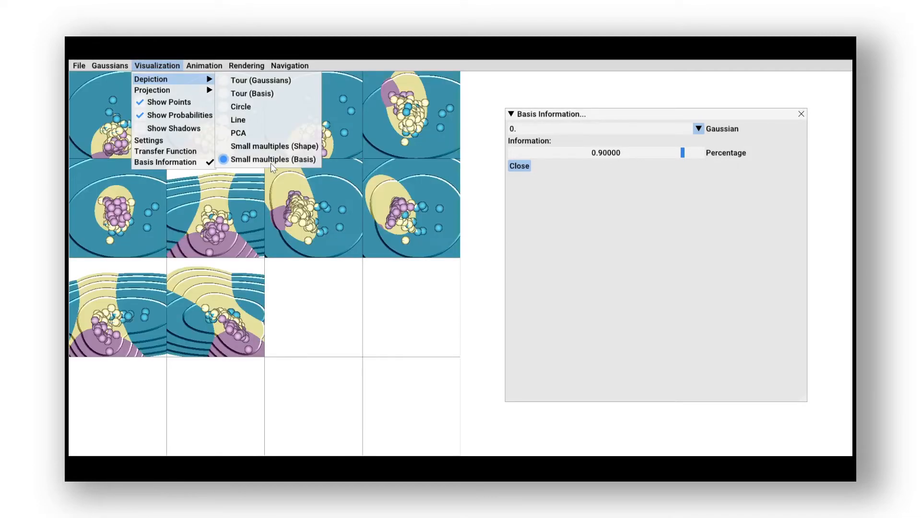
pyautogui.click(271, 159)
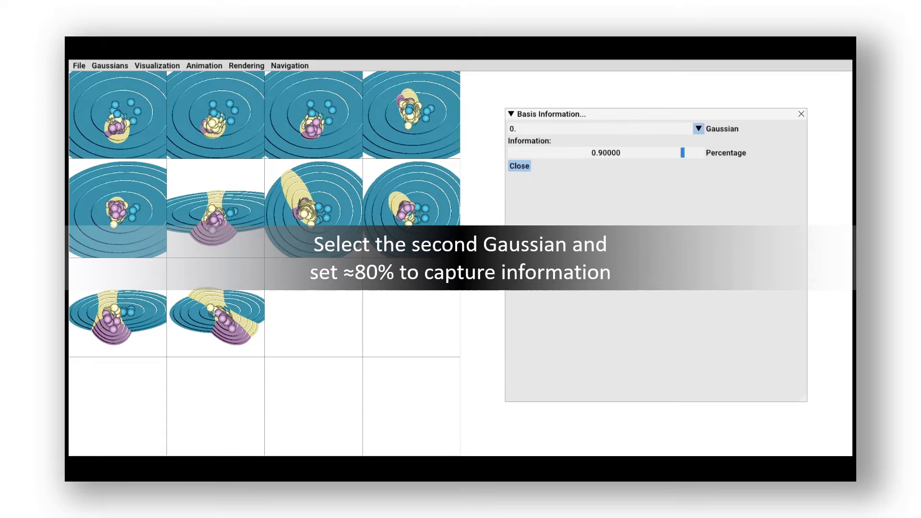
# Select Gaussian 1, lower its captured-information Percentage to about 0.83, and promote one tile to the main view
pyautogui.click(602, 128)
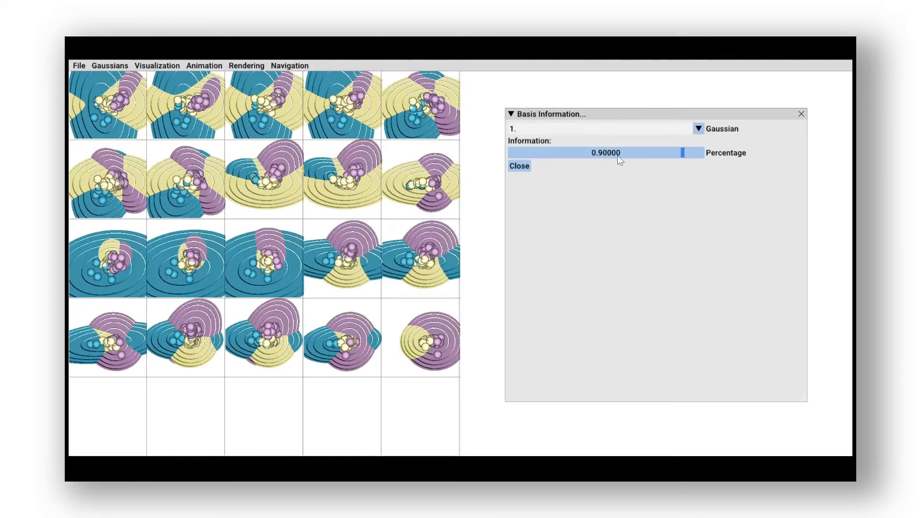
pyautogui.moveTo(681, 153); pyautogui.dragTo(675, 152)
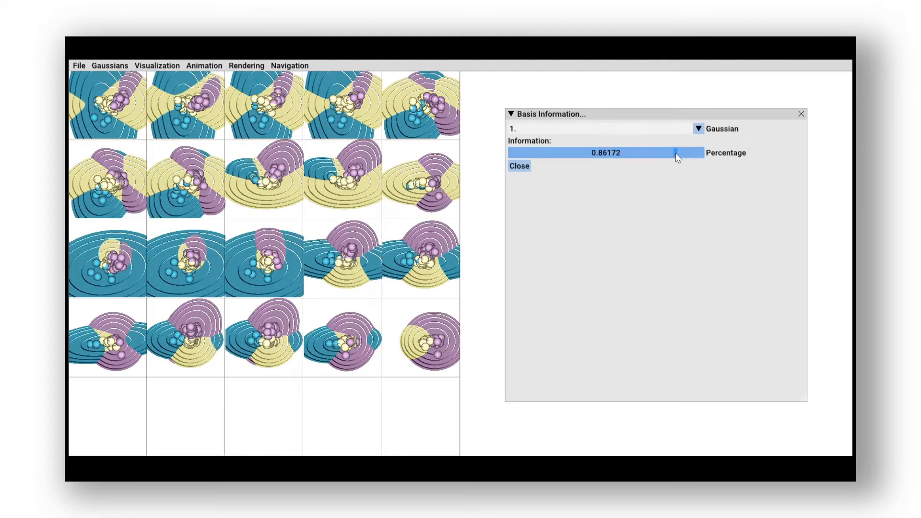
pyautogui.moveTo(676, 152); pyautogui.dragTo(670, 153)
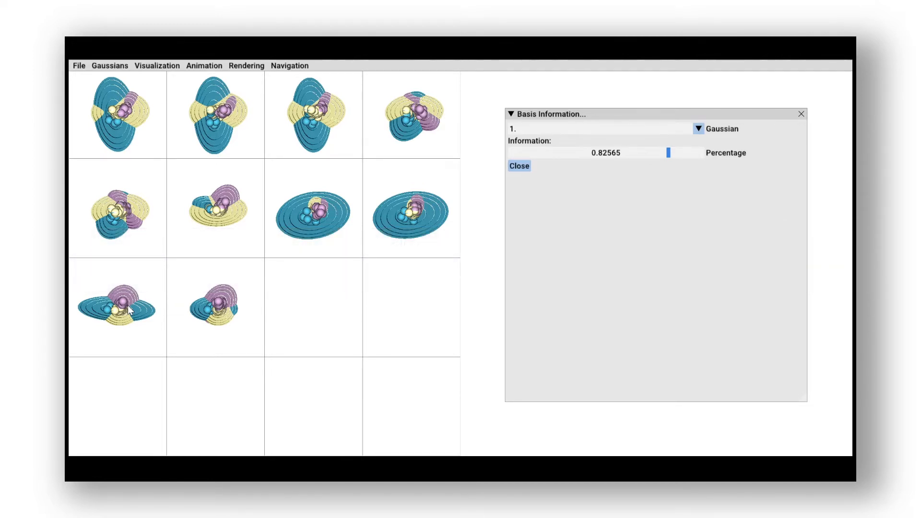
pyautogui.click(518, 166)
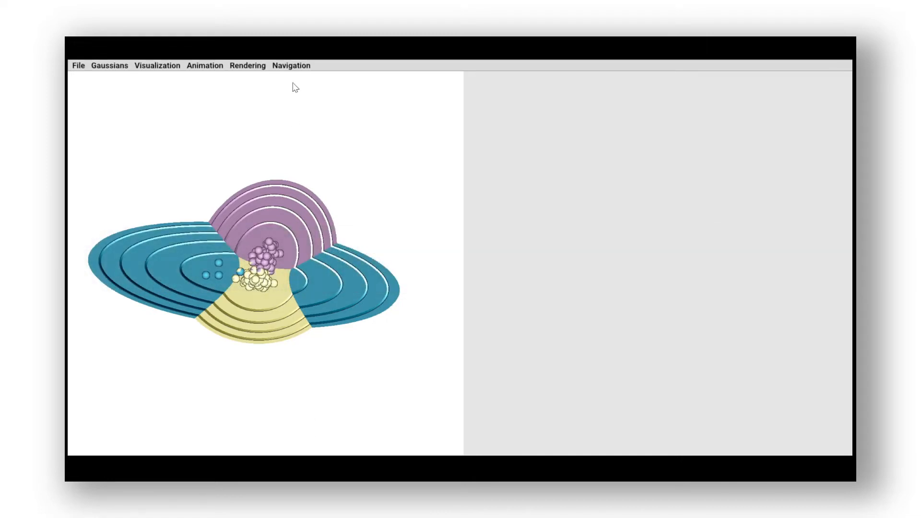
# Bring up basis Navigation and select Gaussian 0 to view its canonical-basis attribute bars
pyautogui.click(291, 65)
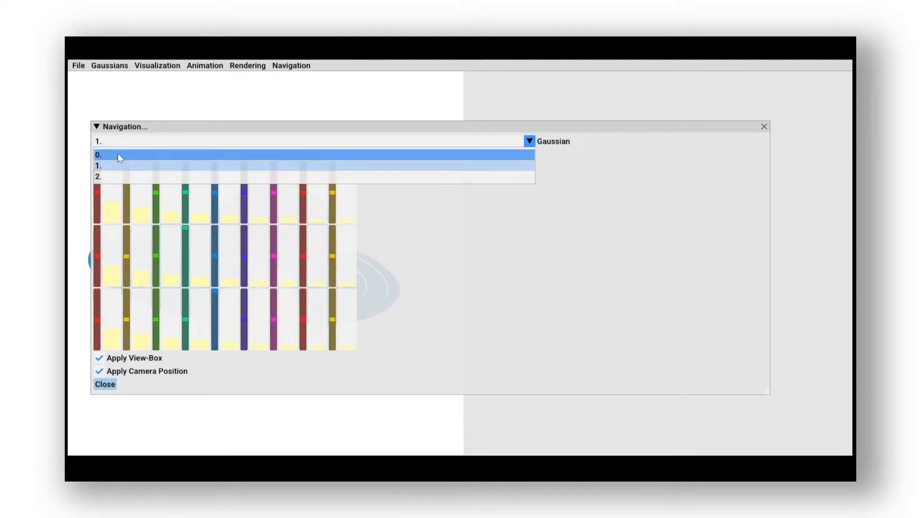
pyautogui.click(117, 155)
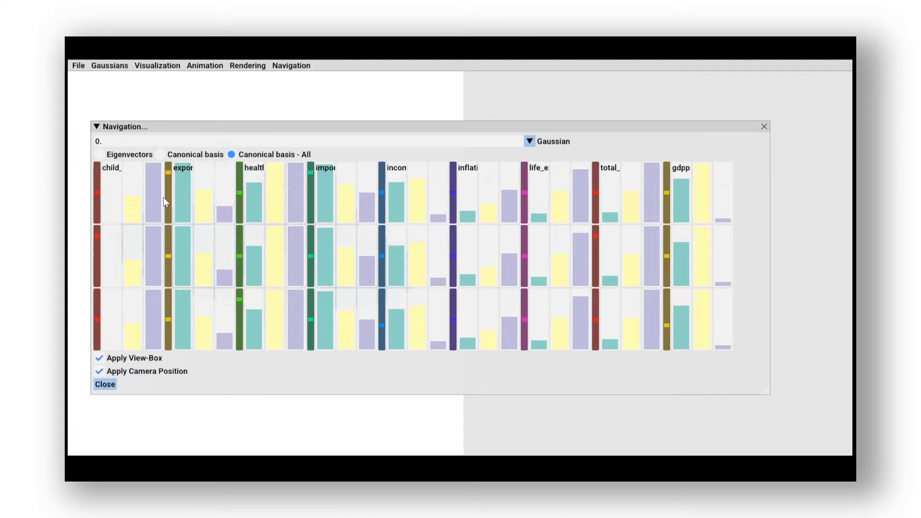
pyautogui.moveTo(581, 260)
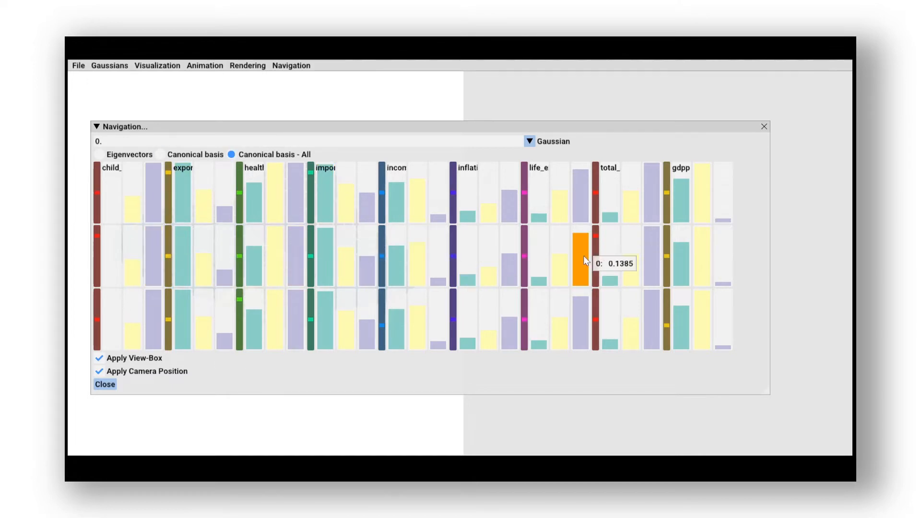
pyautogui.moveTo(205, 422)
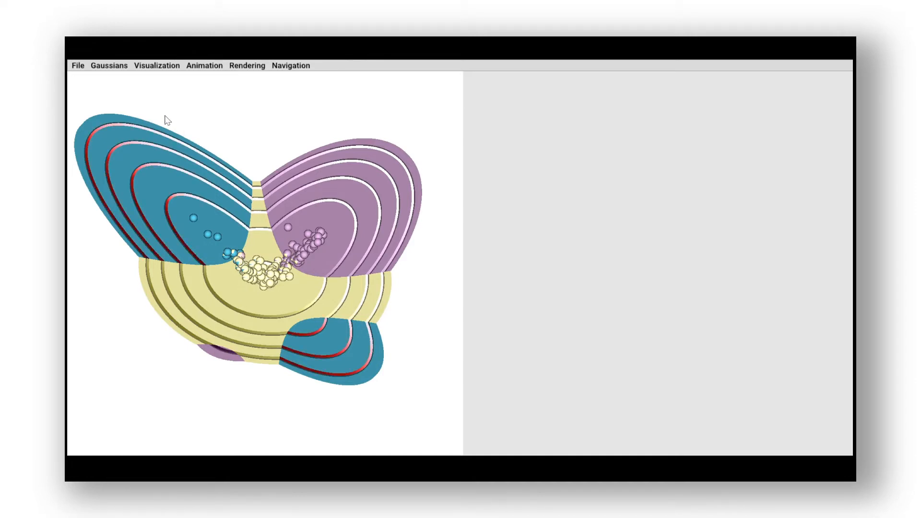
# Enable Gaussians > Point, inspect the United Arab Emirates point and show its More Info per-Gaussian membership
pyautogui.click(108, 65)
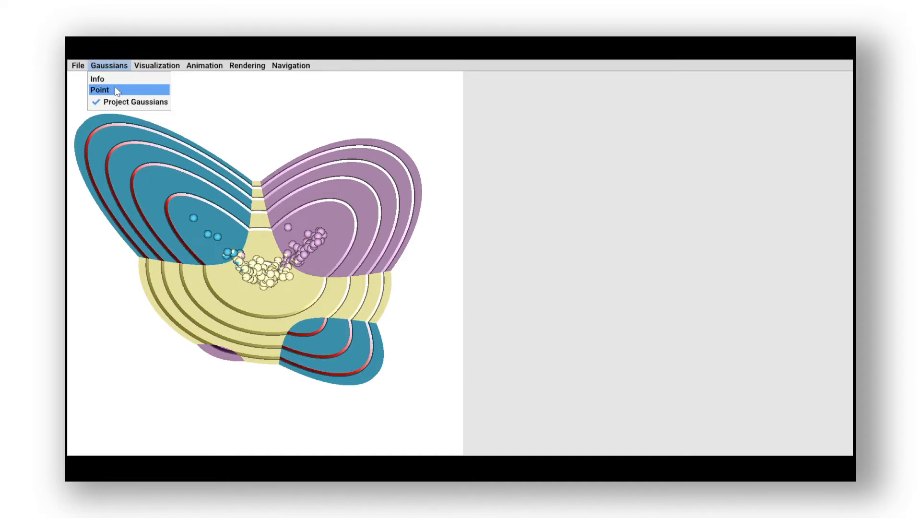
pyautogui.click(98, 90)
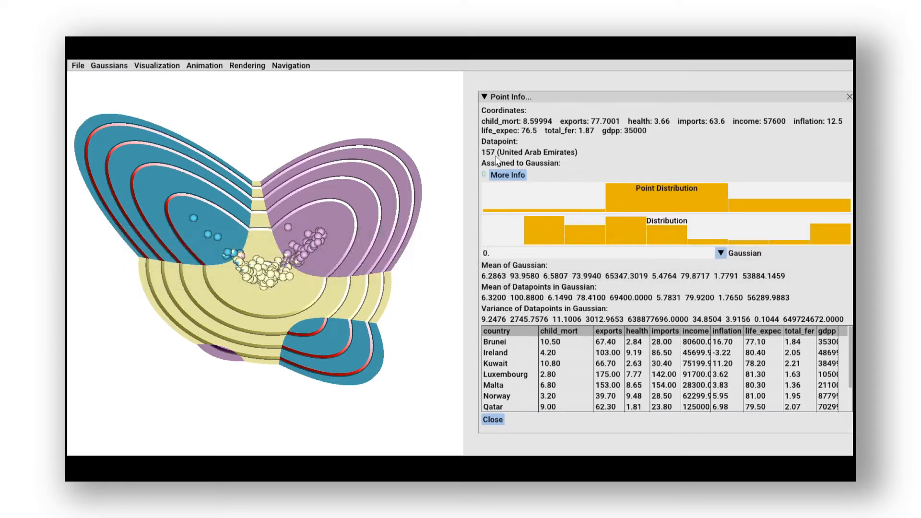
pyautogui.moveTo(515, 161)
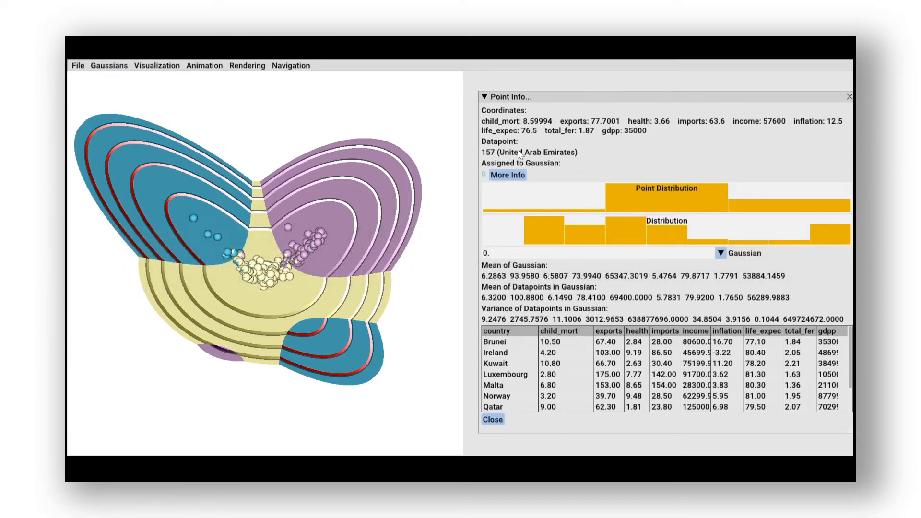
pyautogui.click(507, 175)
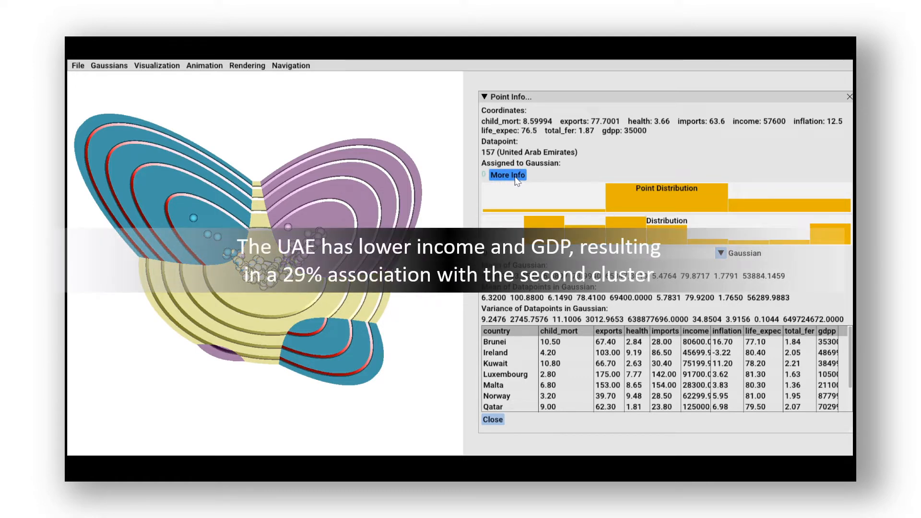
pyautogui.click(507, 175)
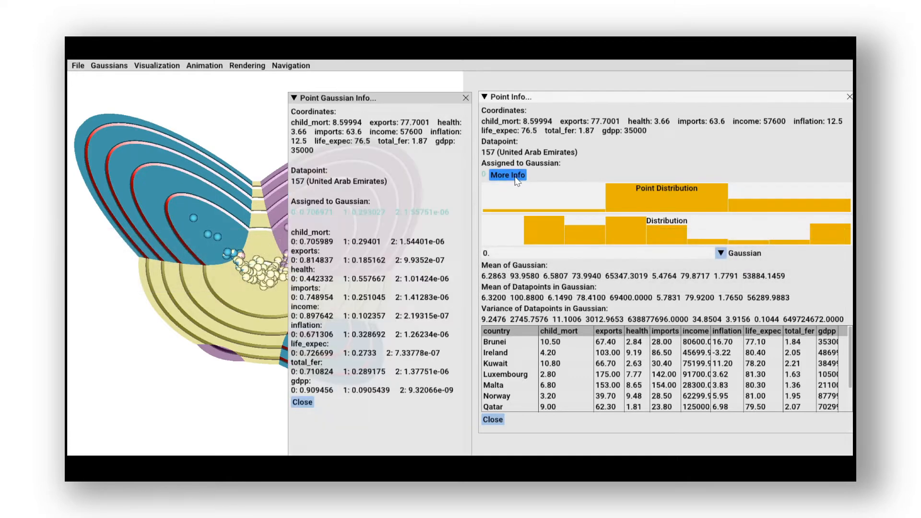
pyautogui.moveTo(379, 177)
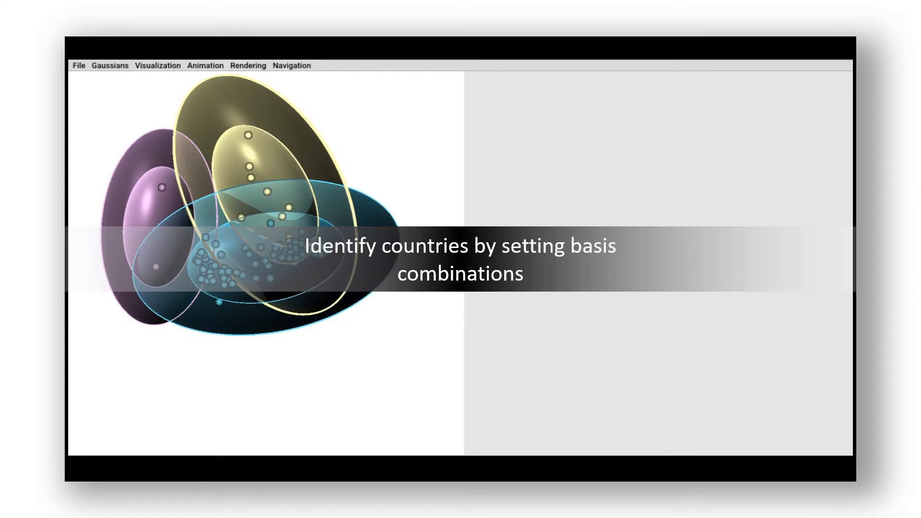
# In the Navigation View-Box canonical basis, adjust the Deaths axis slider to reproject the country Gaussians
pyautogui.click(292, 65)
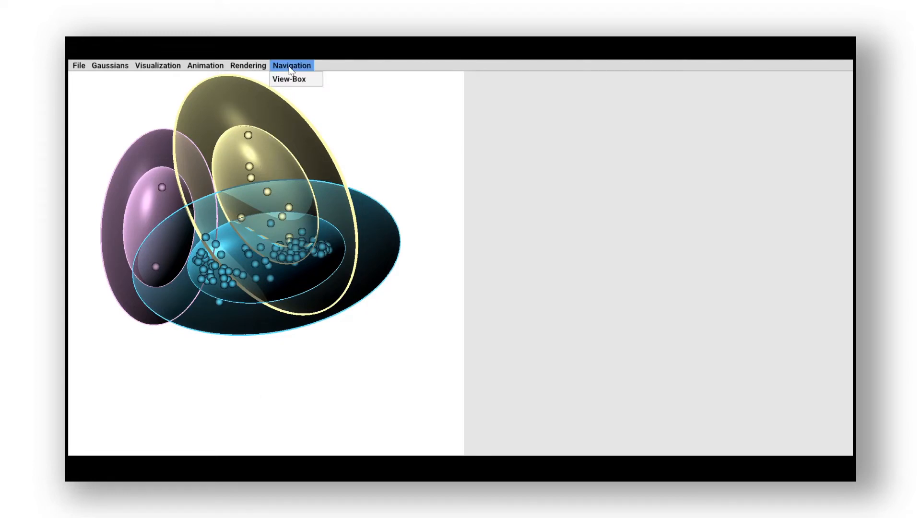
pyautogui.click(288, 79)
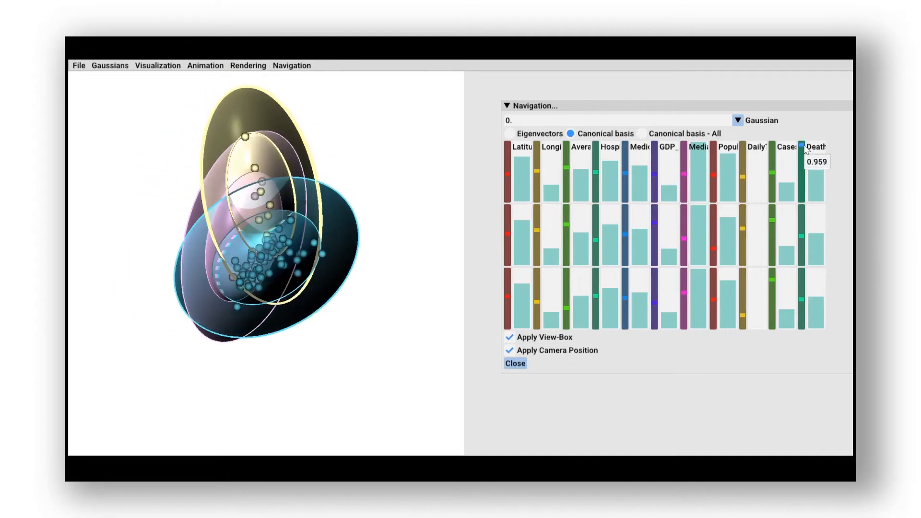
pyautogui.moveTo(804, 147); pyautogui.dragTo(804, 141)
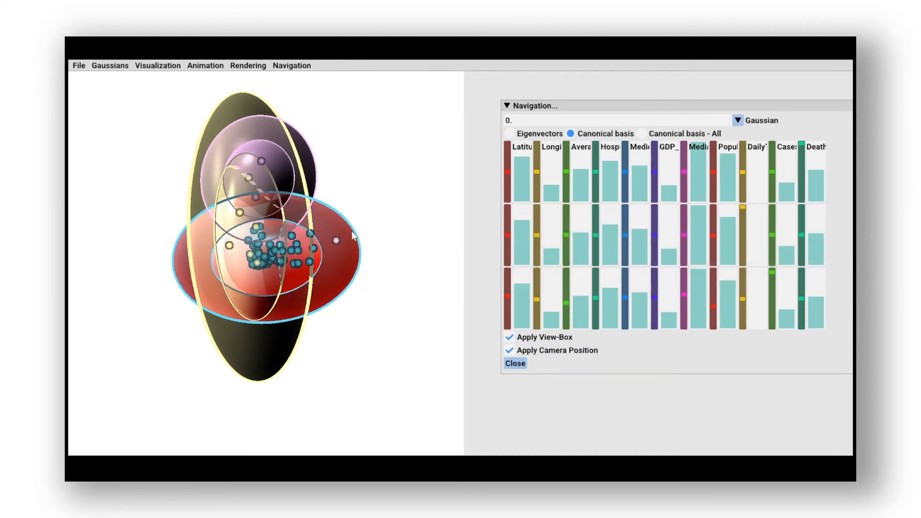
# Show Point Info for Luxembourg with its coordinates, Gaussian means, variances and data table
pyautogui.click(110, 66)
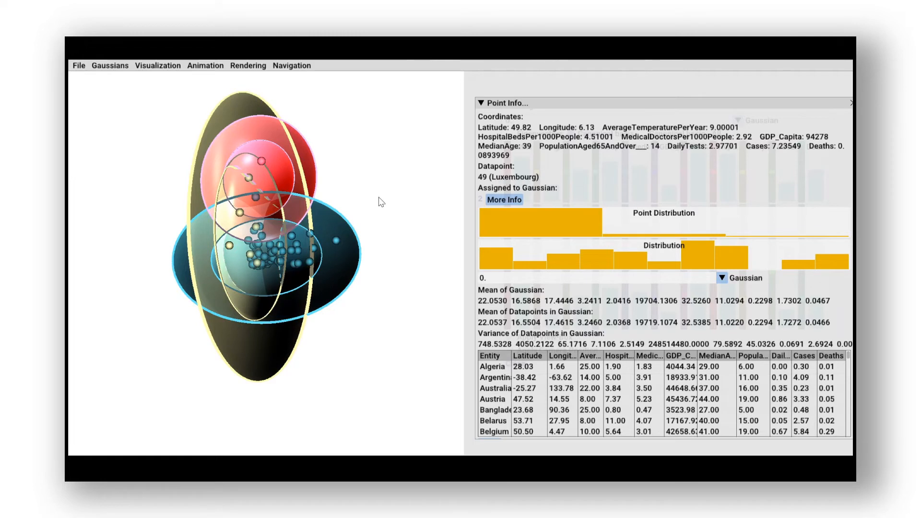
pyautogui.moveTo(365, 228)
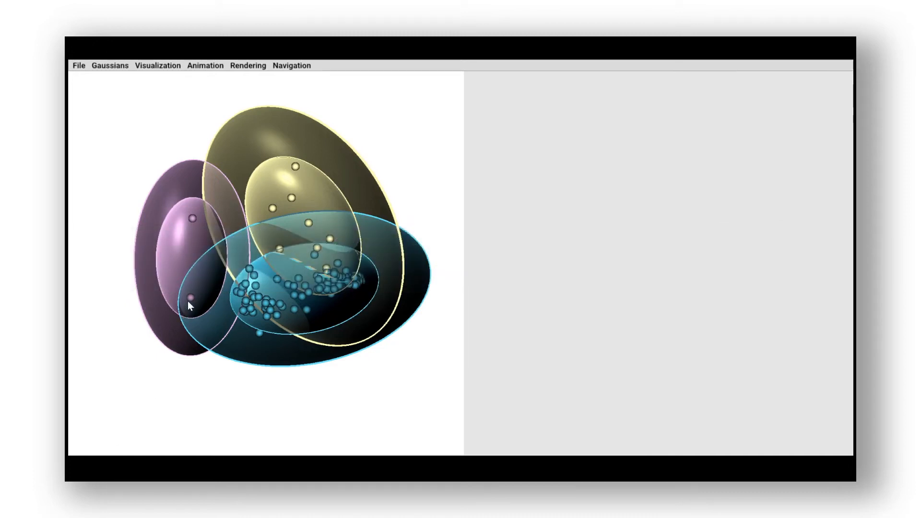
# Use Gaussians > Info to display Denmark's coordinates, Gaussian statistics and data table
pyautogui.click(109, 65)
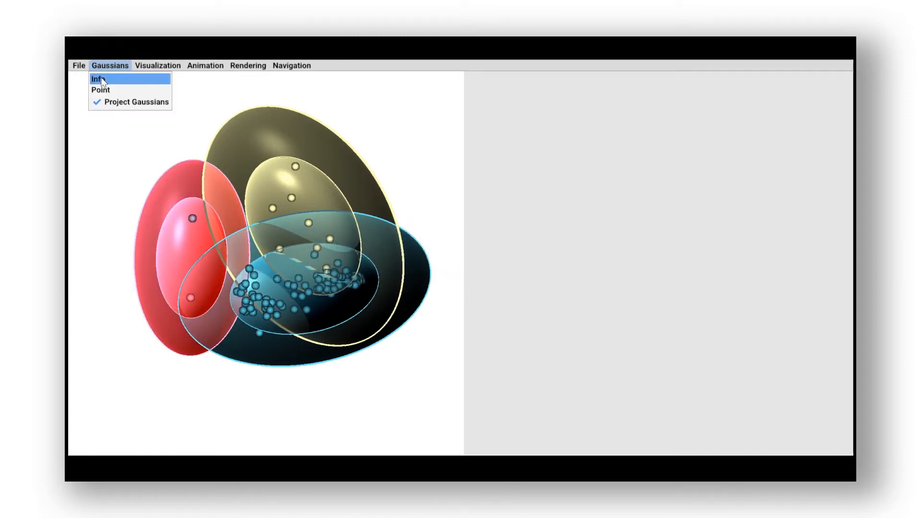
pyautogui.click(98, 78)
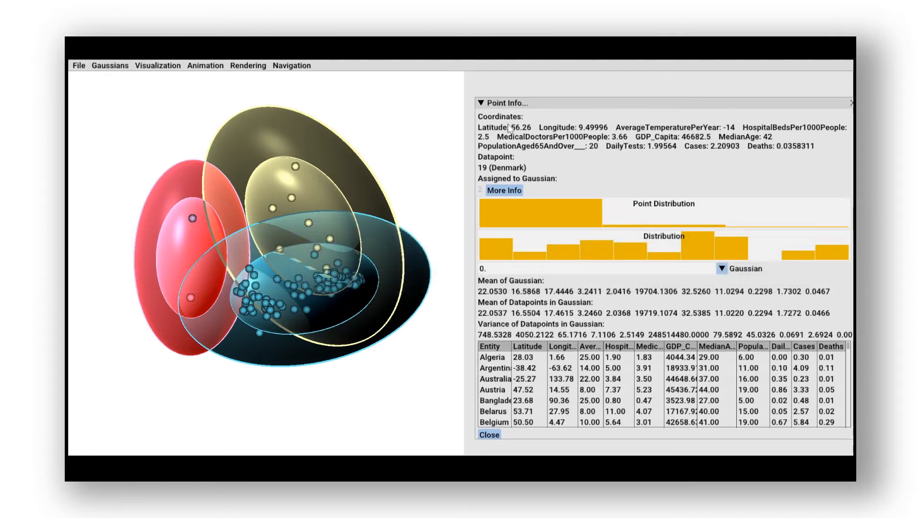
pyautogui.moveTo(506, 172)
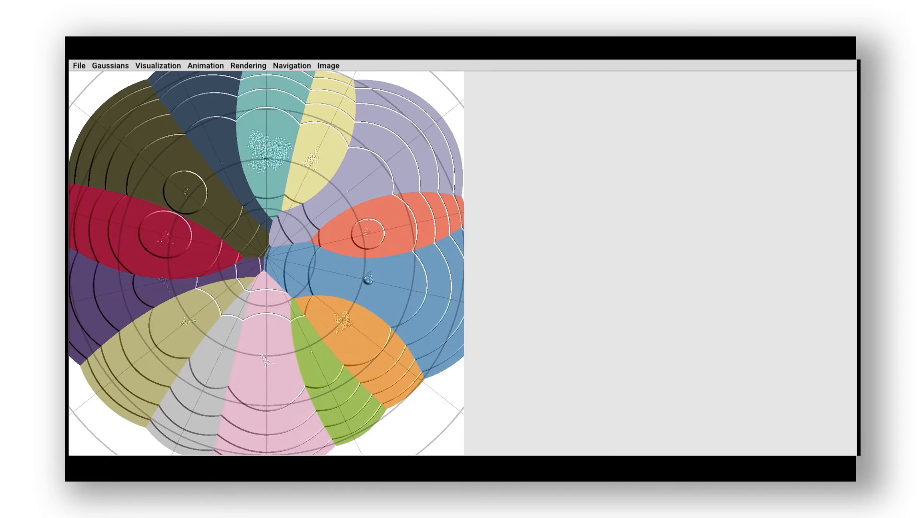
# Set circle Radius to 7.733, Probability Border to about 0.49 and PointSize to 11 in Visualization Settings
pyautogui.click(158, 65)
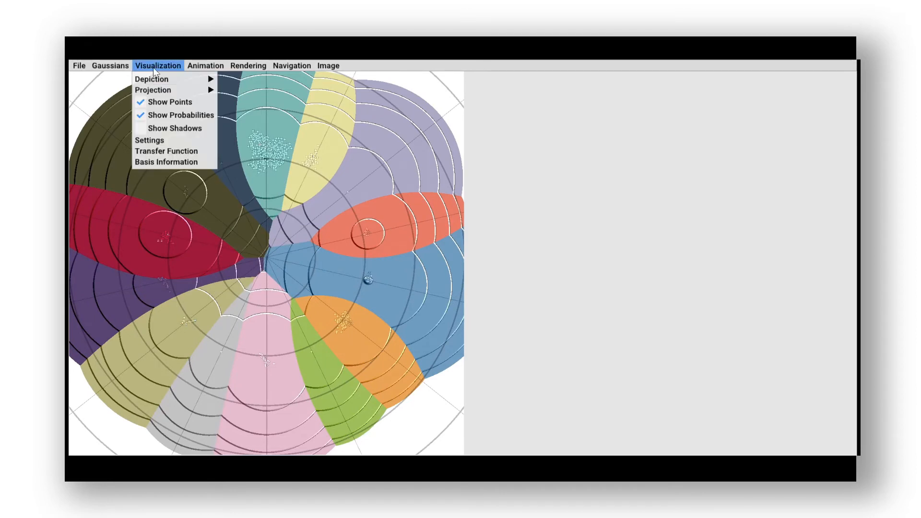
pyautogui.click(150, 140)
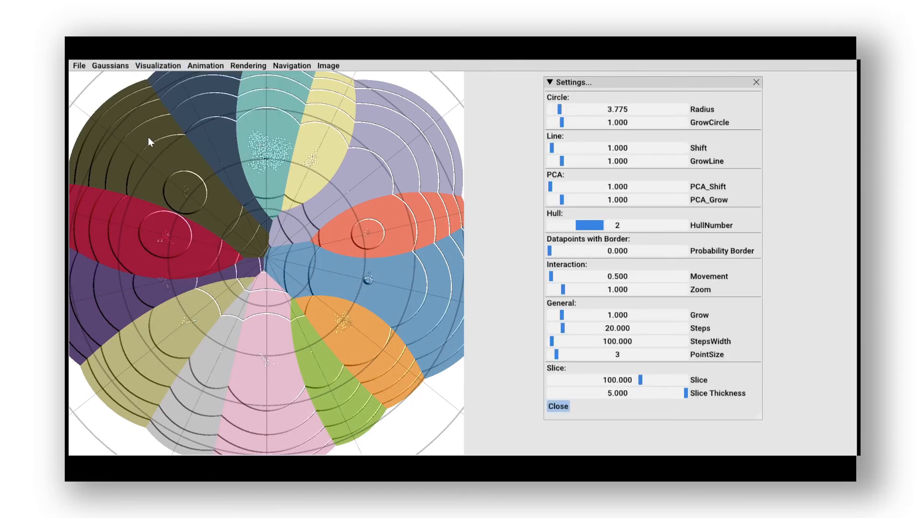
pyautogui.moveTo(561, 109); pyautogui.dragTo(567, 110)
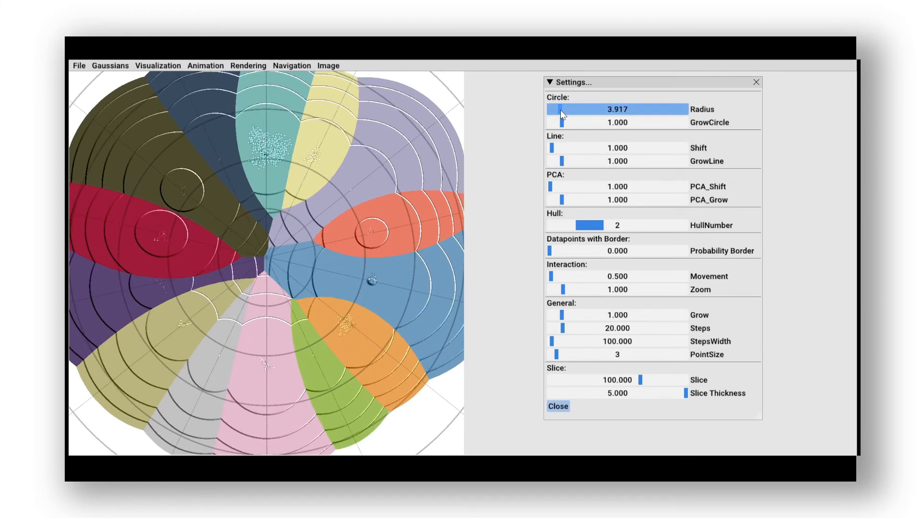
pyautogui.moveTo(549, 108); pyautogui.dragTo(587, 109)
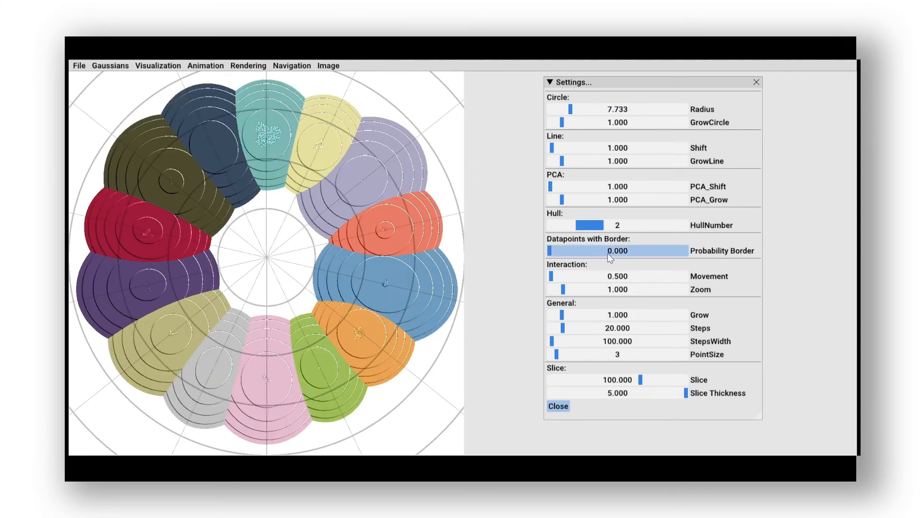
pyautogui.moveTo(549, 250); pyautogui.dragTo(684, 251)
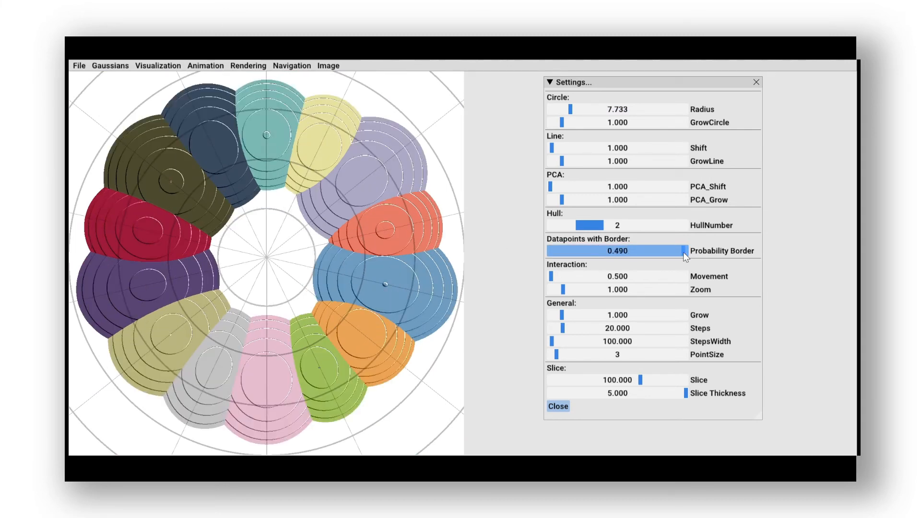
pyautogui.moveTo(685, 250); pyautogui.dragTo(682, 251)
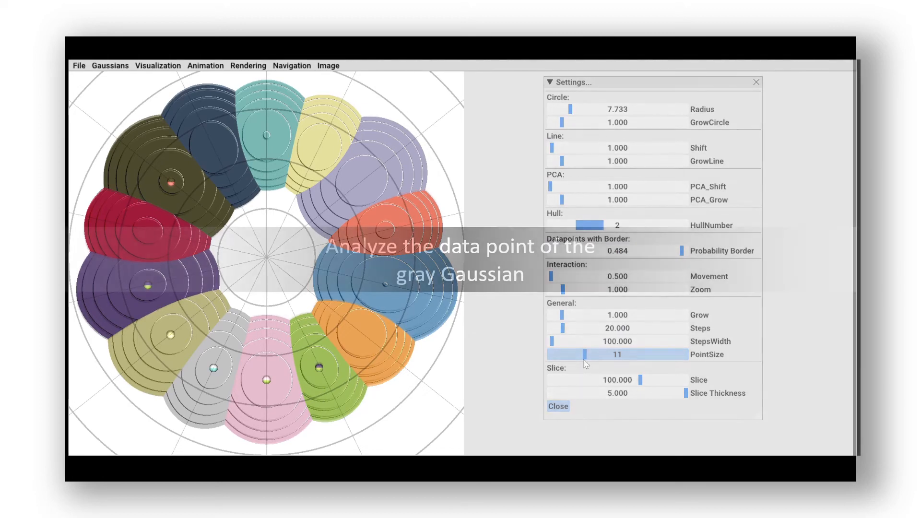
pyautogui.click(556, 406)
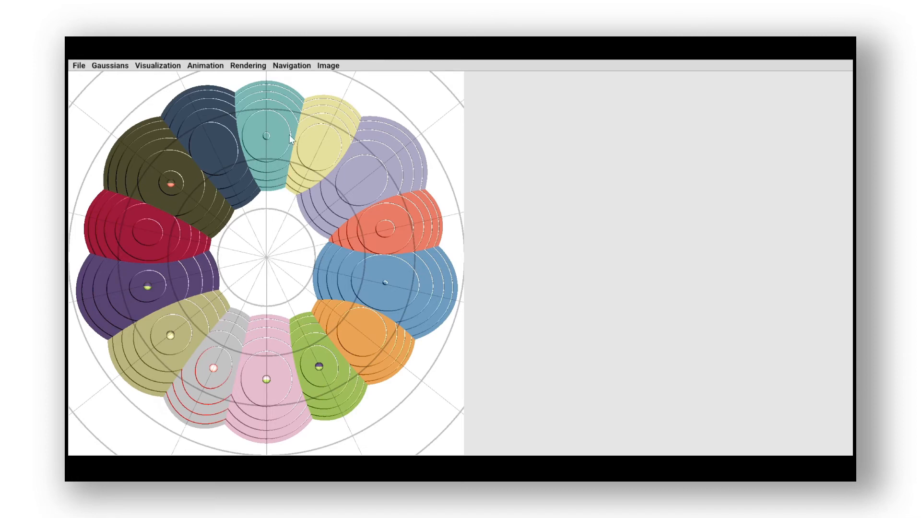
# Inspect the gray Gaussian's truck image (Gaussian 8, labelled Automobile) and list other Gaussians to compare
pyautogui.click(337, 79)
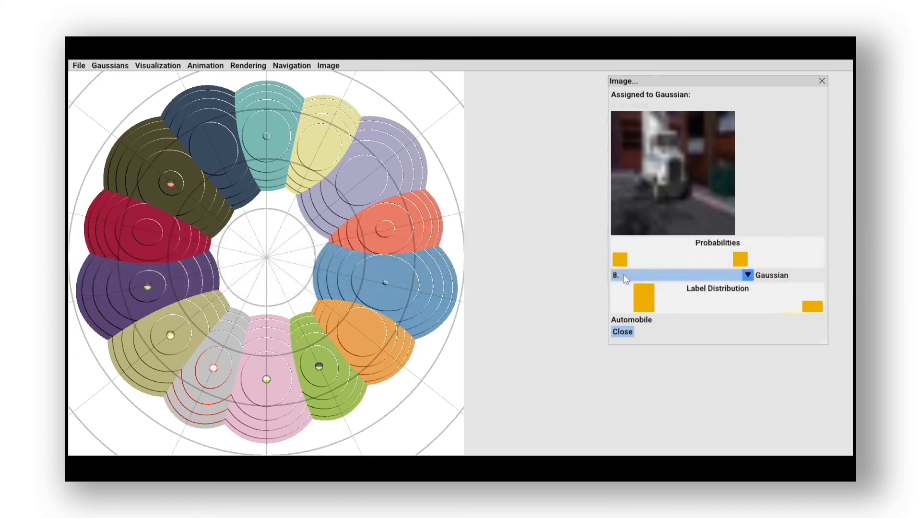
pyautogui.click(747, 275)
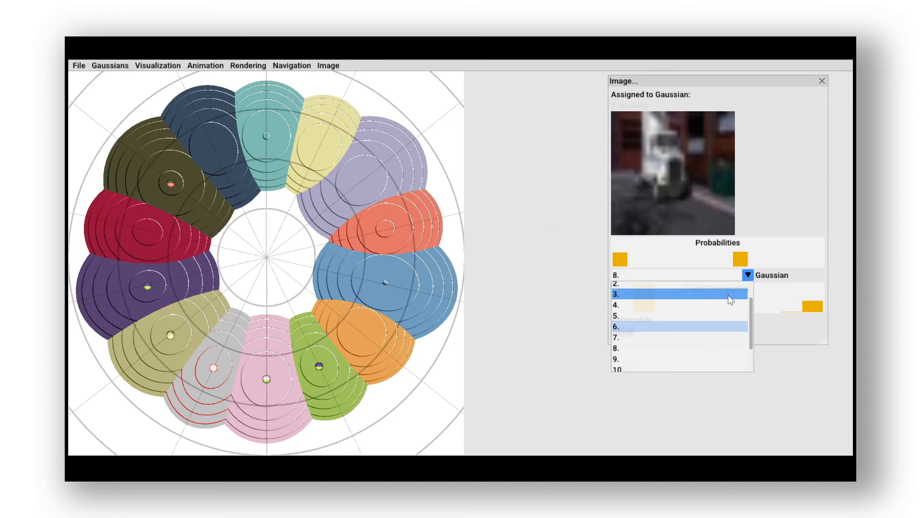